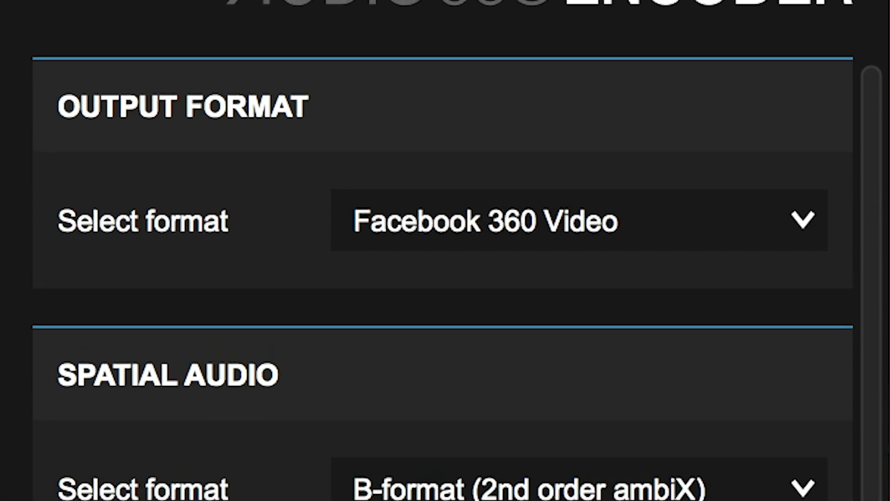
- Choose H.264 as the export format in Export Settings
scroll(up, 3)
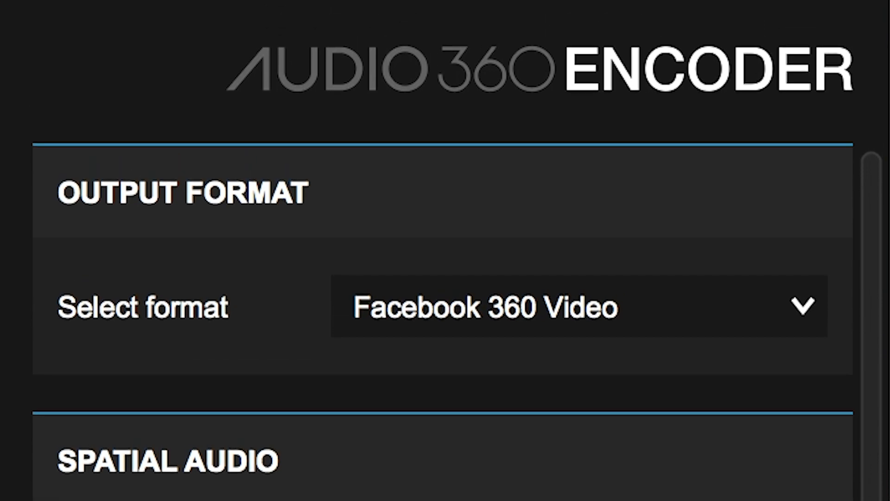
scroll(down, 3)
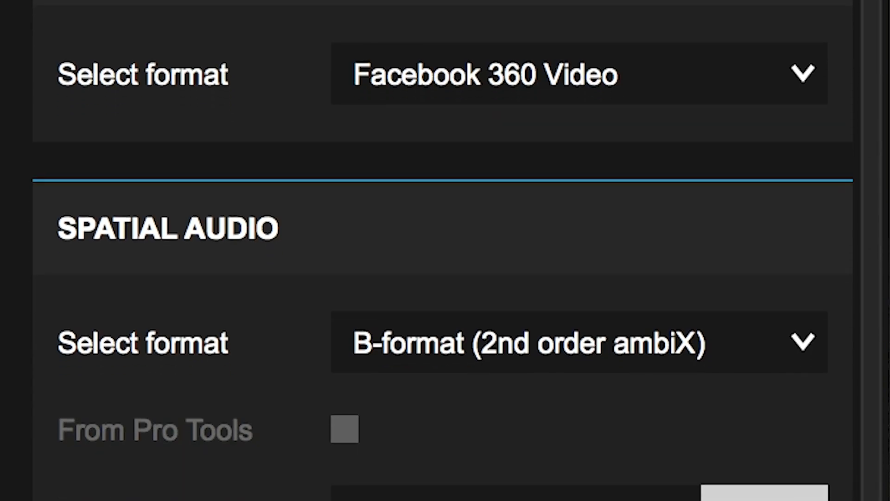
scroll(down, 3)
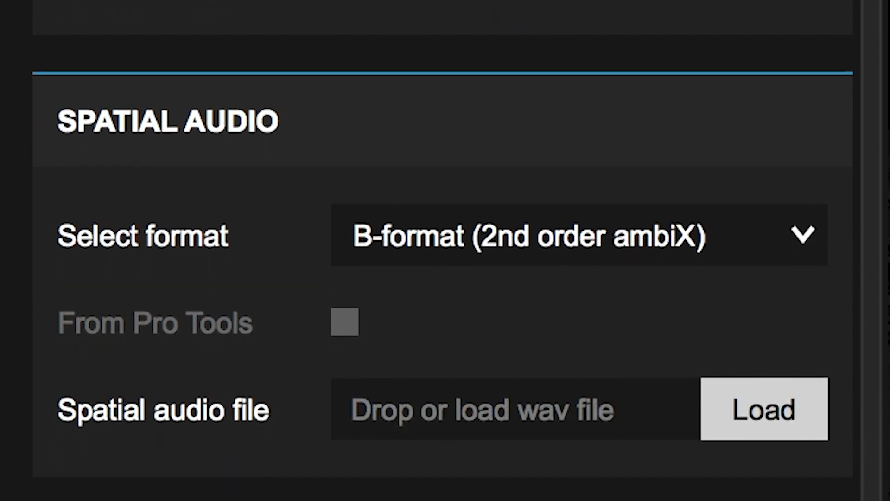
scroll(down, 3)
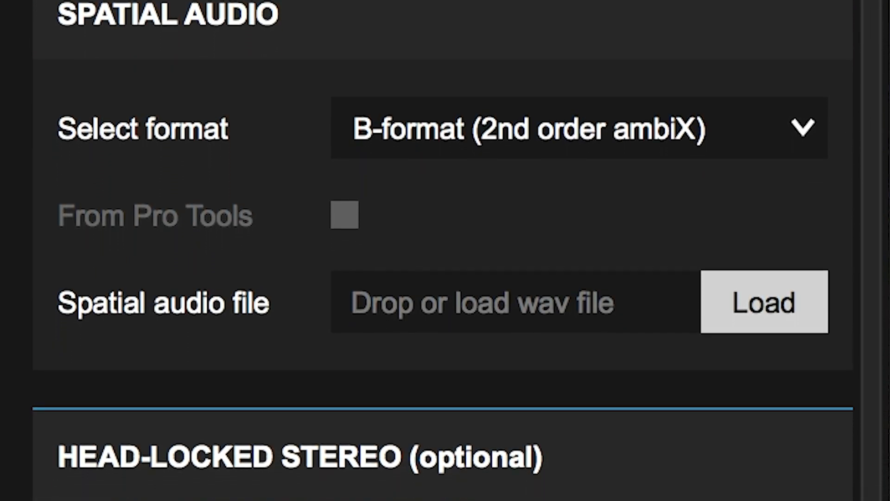
scroll(down, 3)
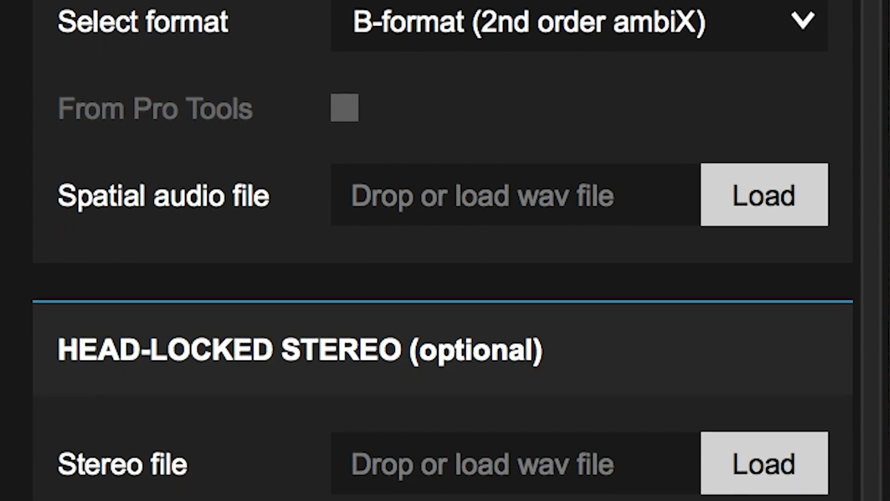
scroll(down, 3)
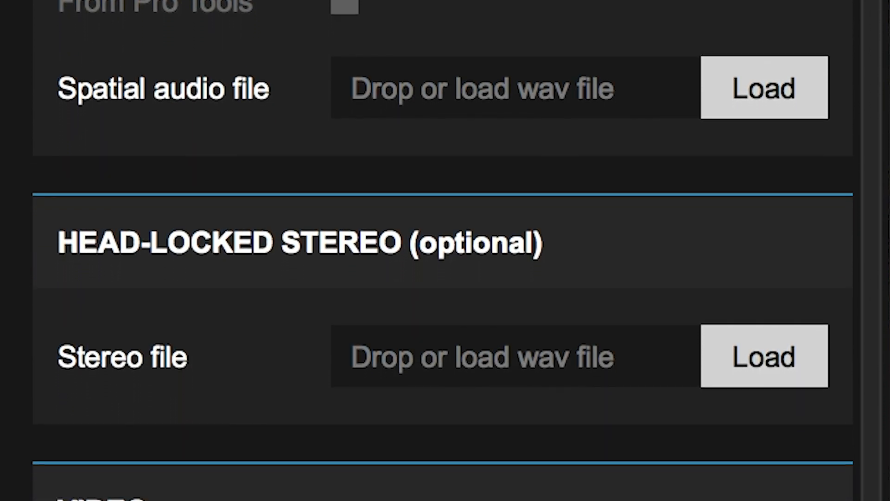
scroll(down, 3)
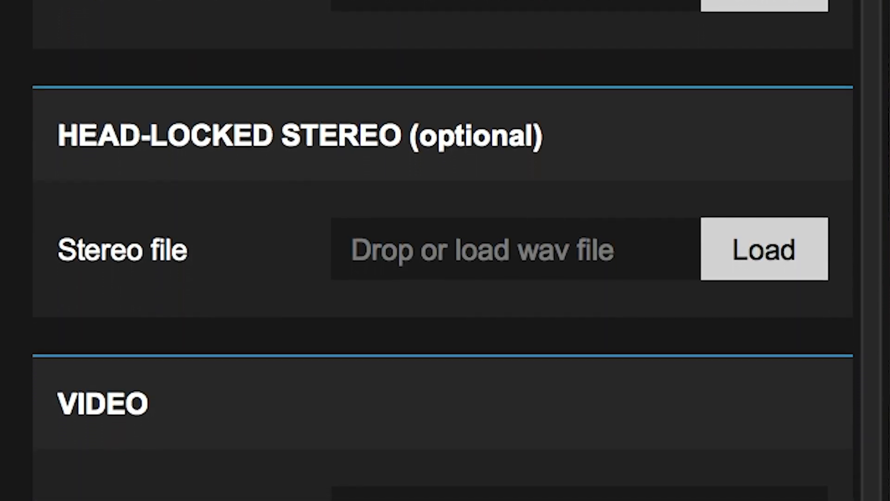
scroll(down, 3)
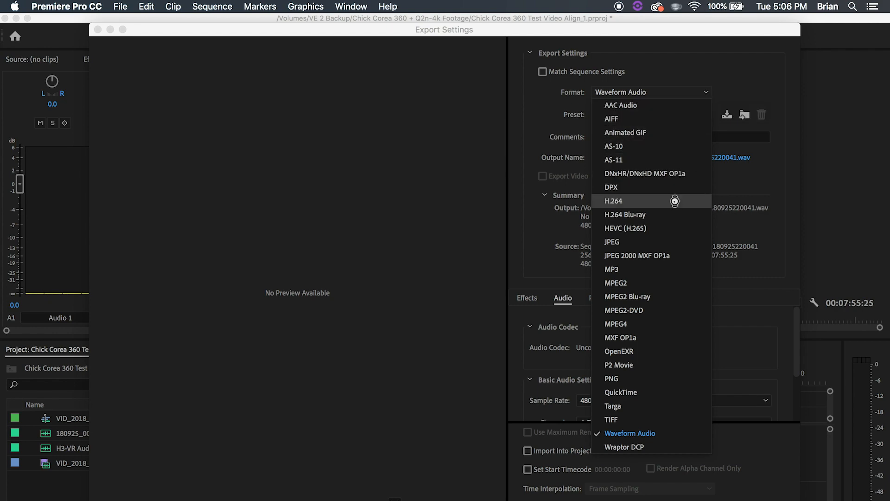
click(614, 200)
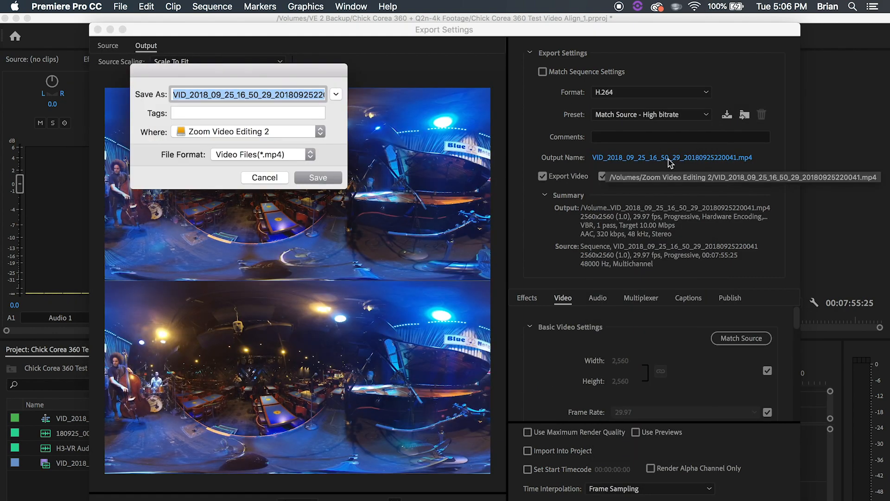
- Name the output 'Zoom 1' on the Zoom Video Editing 2 drive and save
text(Zoom)
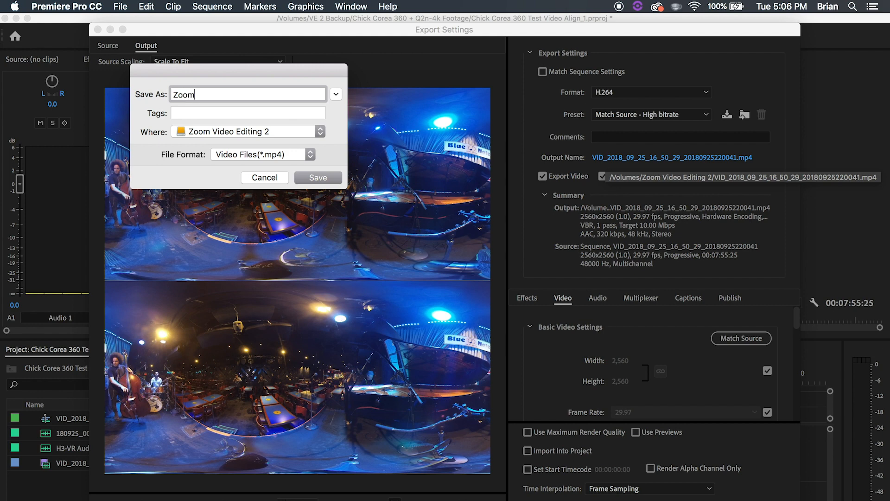
text(1)
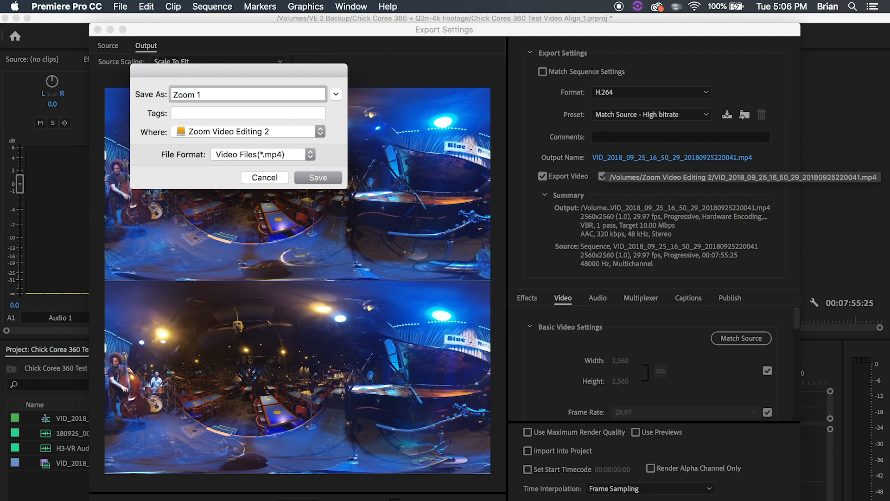
click(336, 131)
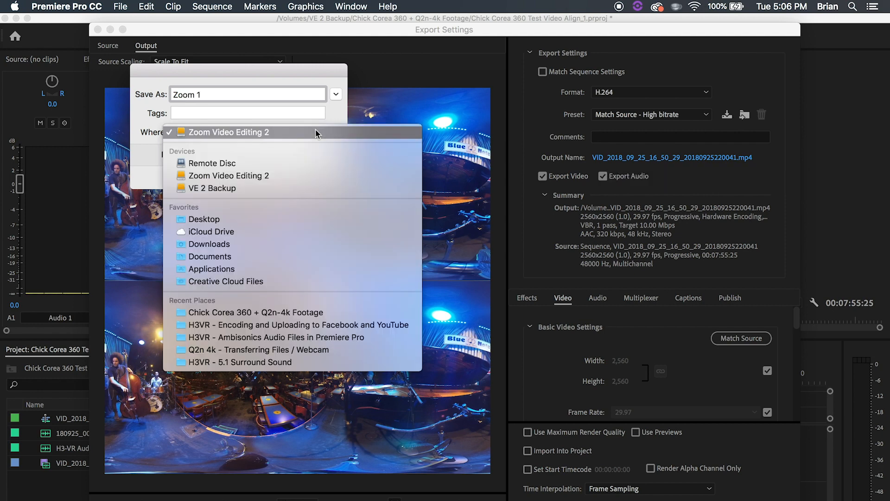
click(229, 132)
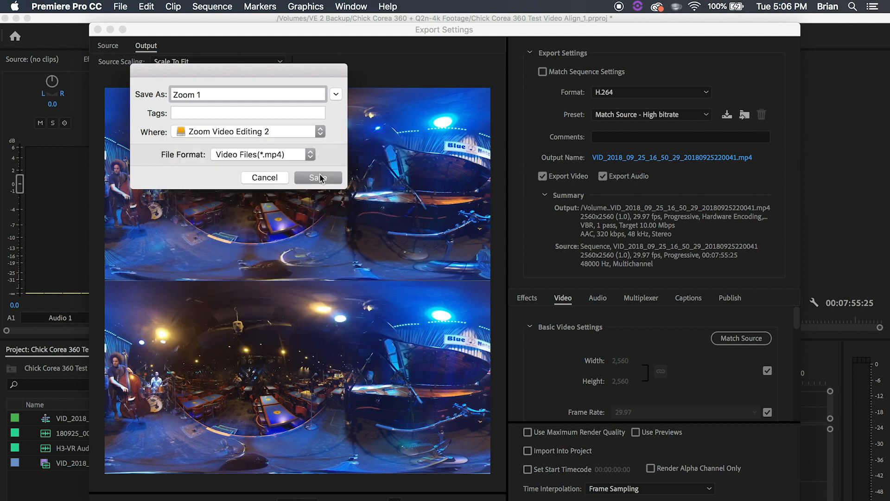
click(317, 177)
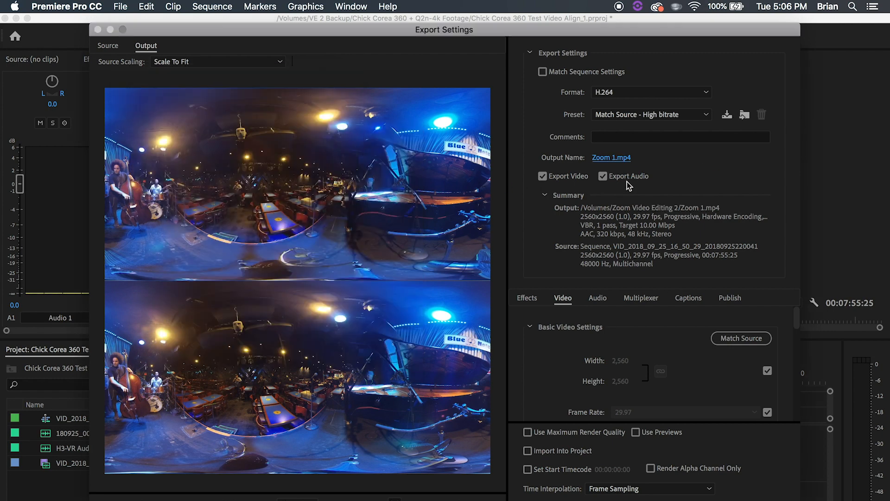
click(602, 176)
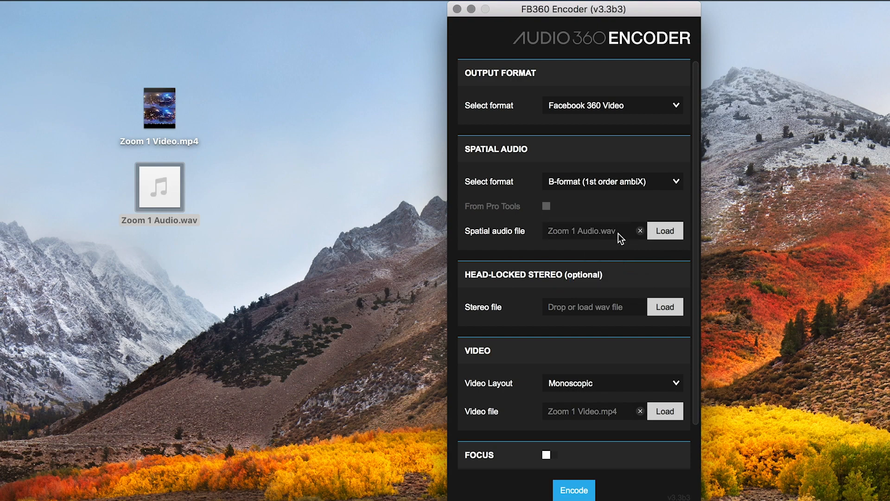
- Load Zoom 1 Audio.wav as 1st-order ambiX and Zoom 1 Video.mp4 as monoscopic
click(613, 382)
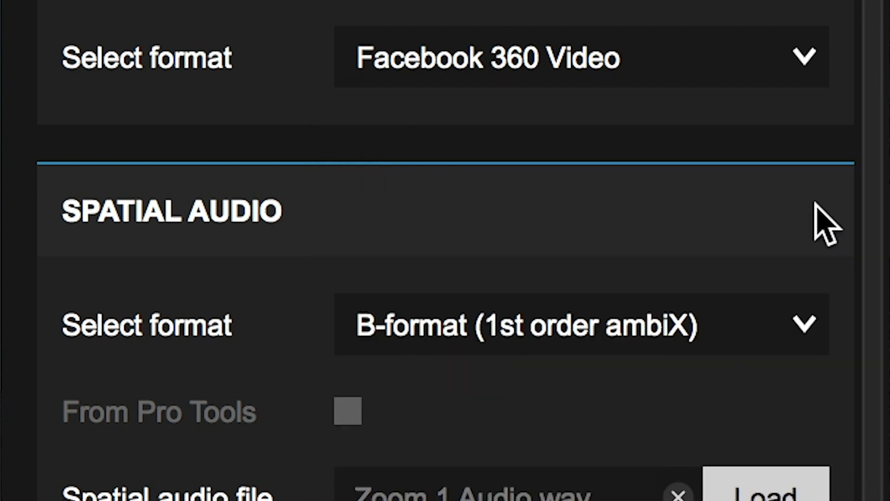
- Encode the Zoom 1 video and audio to a Facebook 360 file on the Desktop
scroll(down, 3)
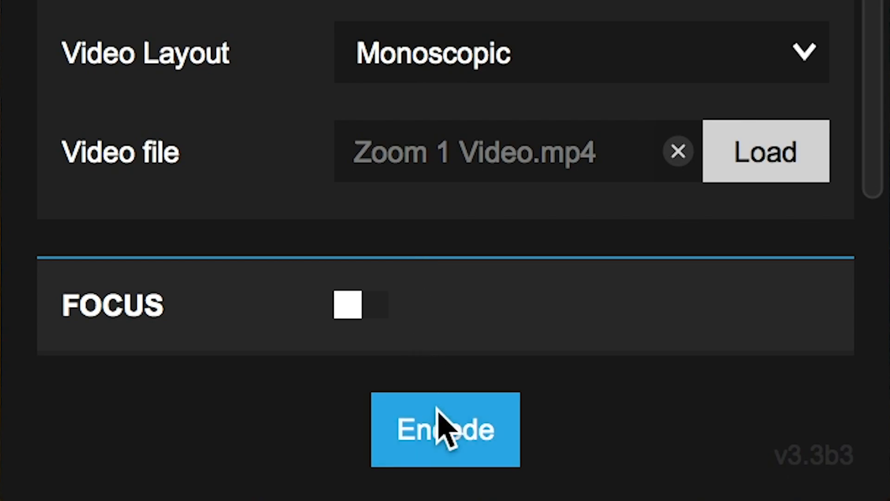
click(445, 428)
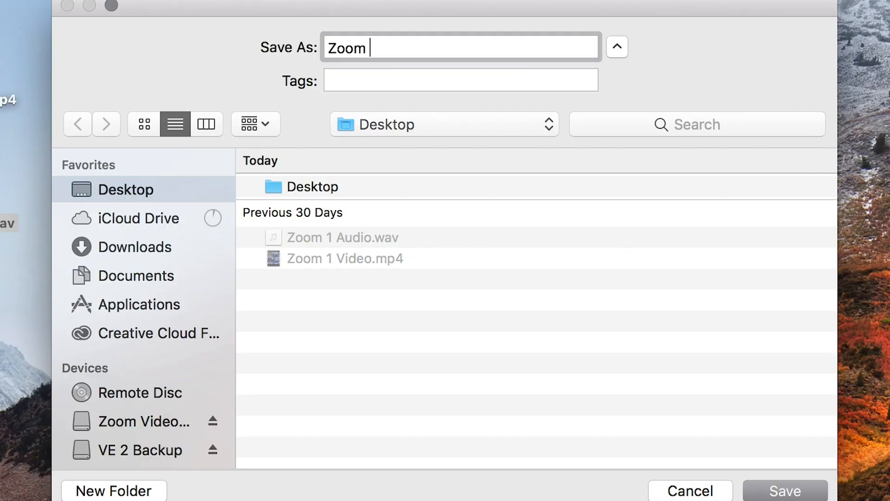
click(785, 490)
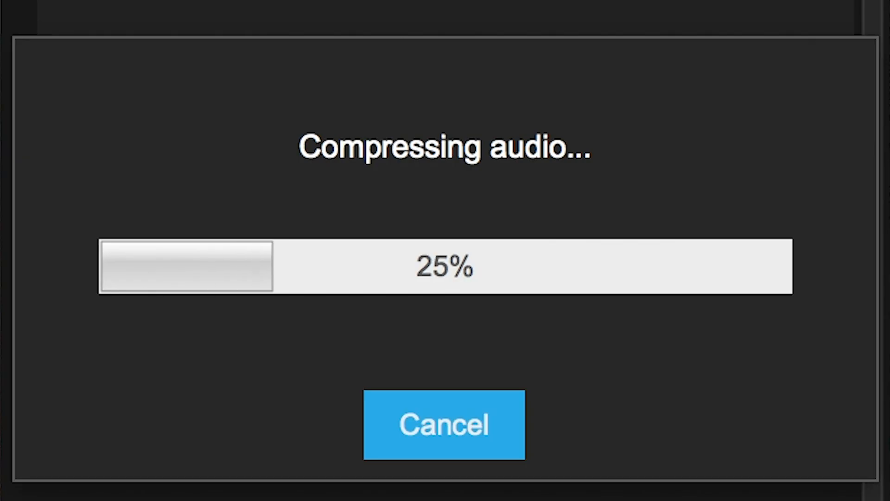